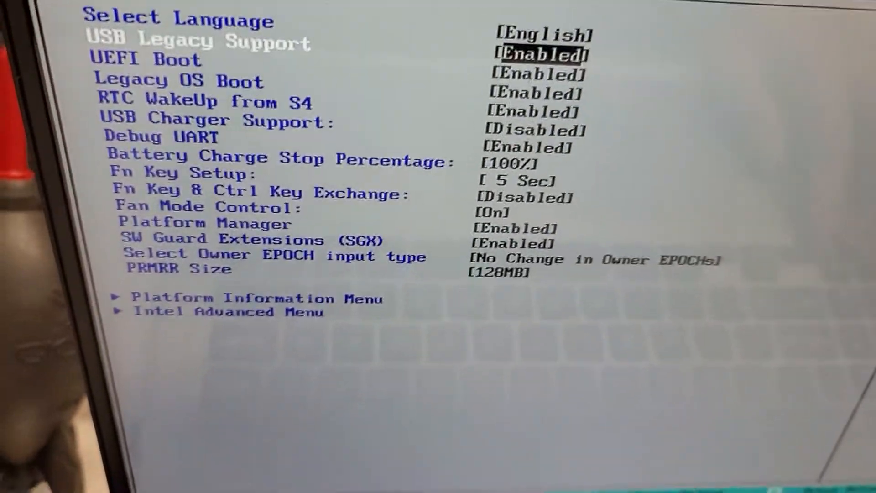
# Confirm USB Legacy Support is Enabled in the Advanced settings
pyautogui.press('enter')
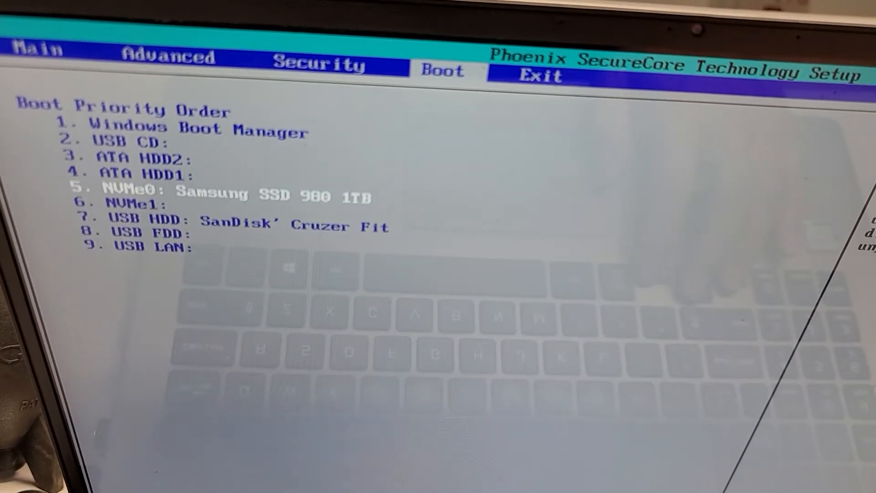
# Show the Boot tab's priority list including the SanDisk Cruzer Fit drive
pyautogui.click(168, 56)
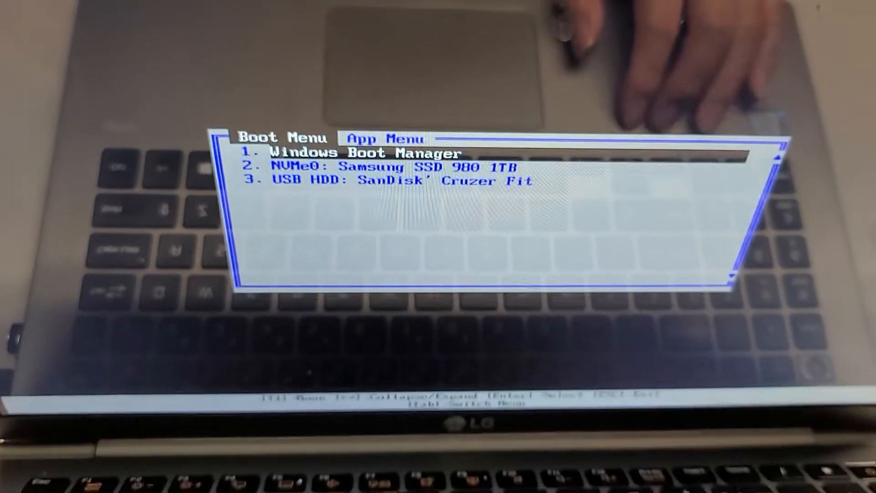
# Highlight 'USB HDD: SanDisk Cruzer Fit', past the Samsung NVMe SSD entry
pyautogui.press('Down')
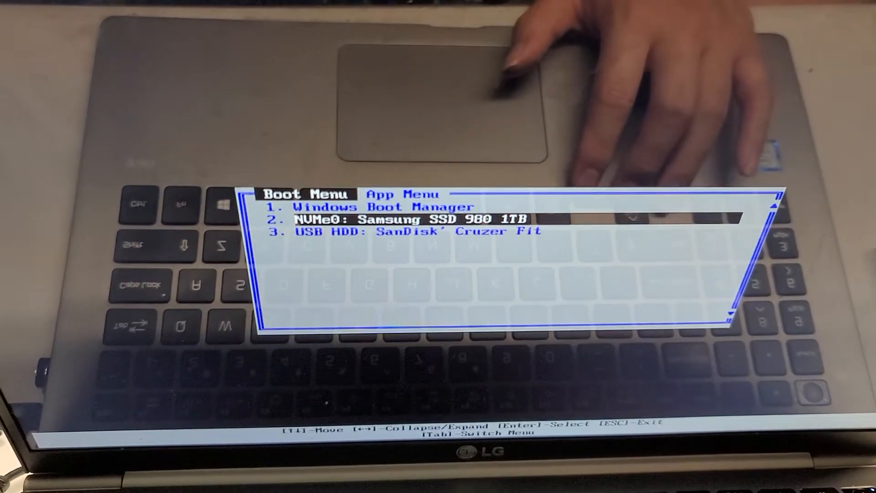
pyautogui.press('Down')
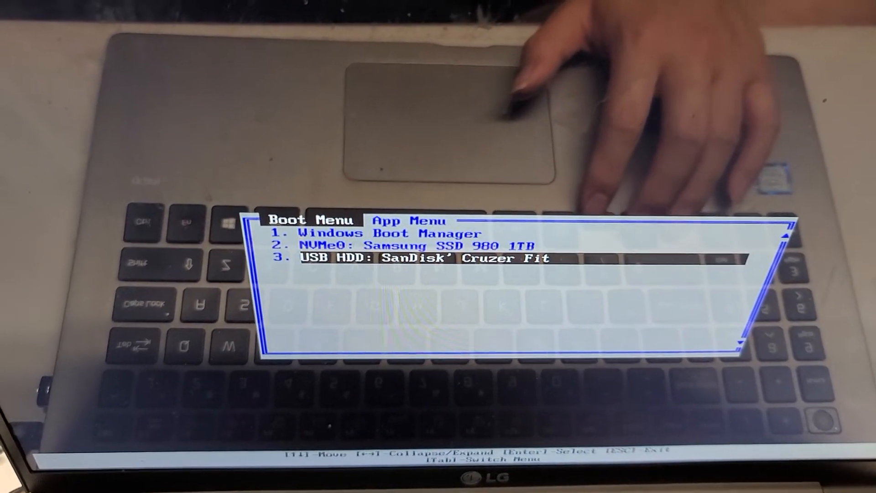